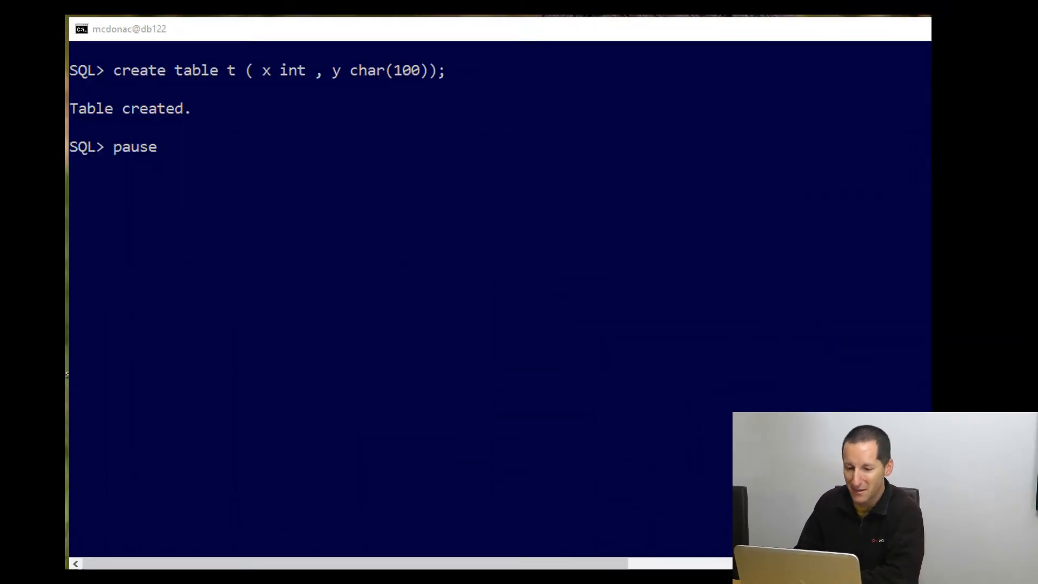
Resume the script and describe table t, showing X NUMBER(38) and Y CHAR(100)
key("Return")
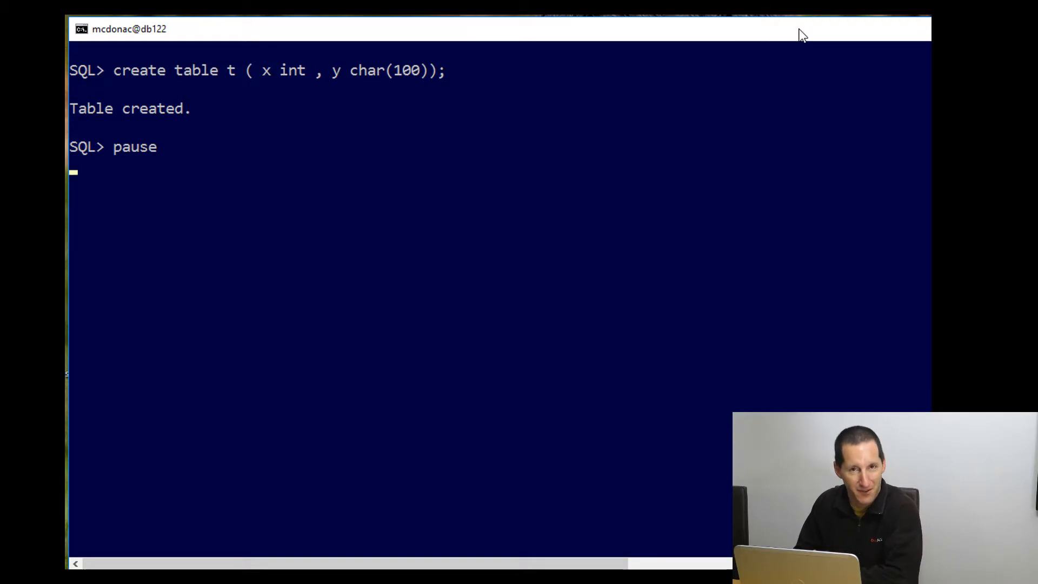
type("desc t")
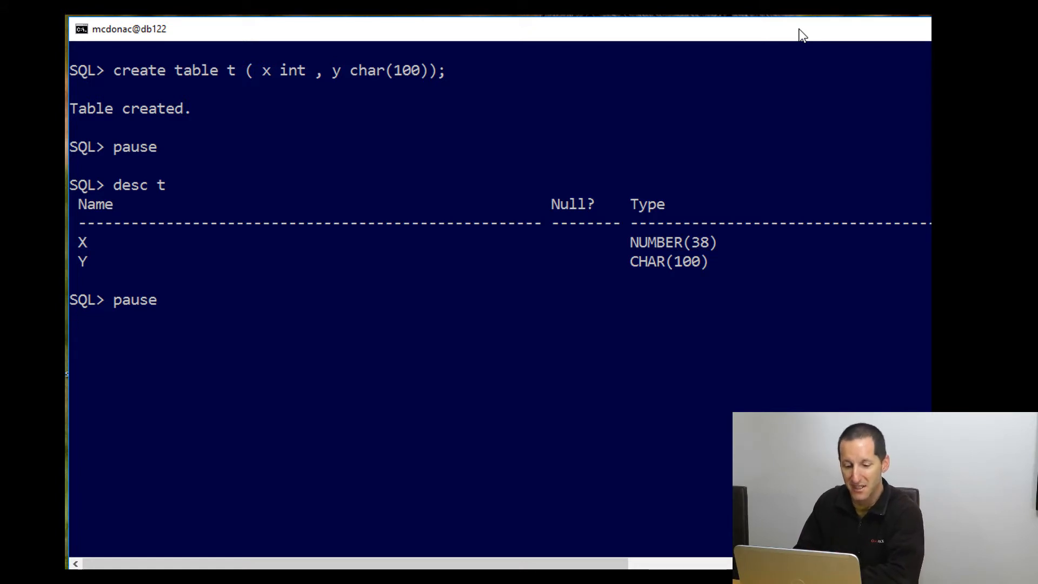
Continue the script to alter table t, making column x NOT NULL
key("Return")
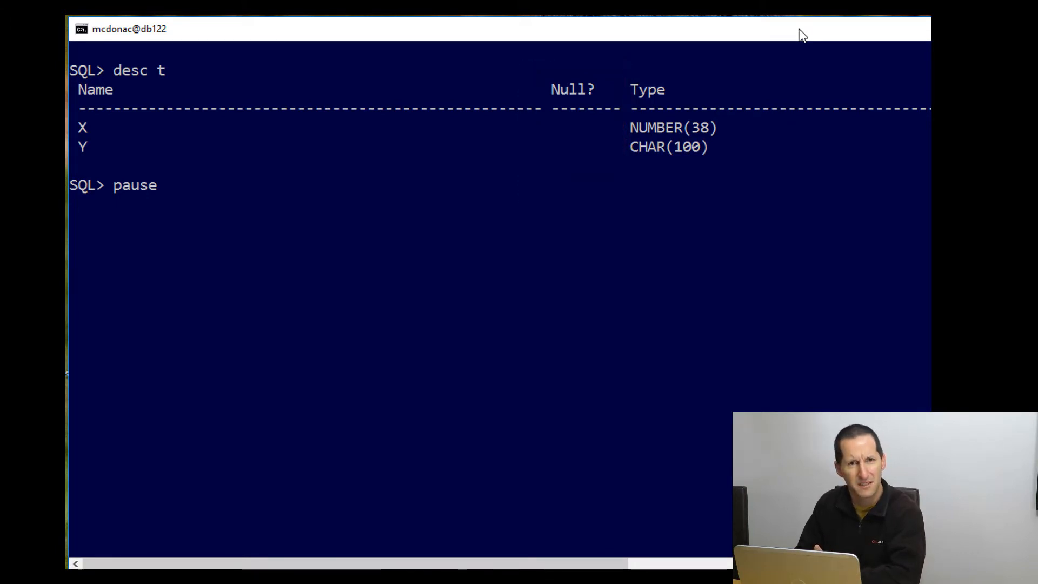
key("enter")
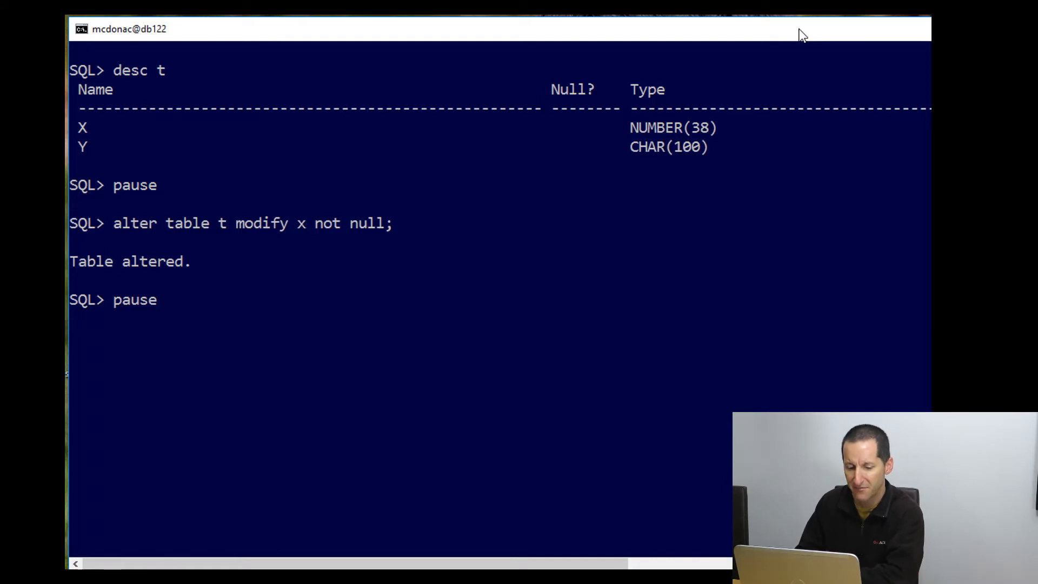
key("Return")
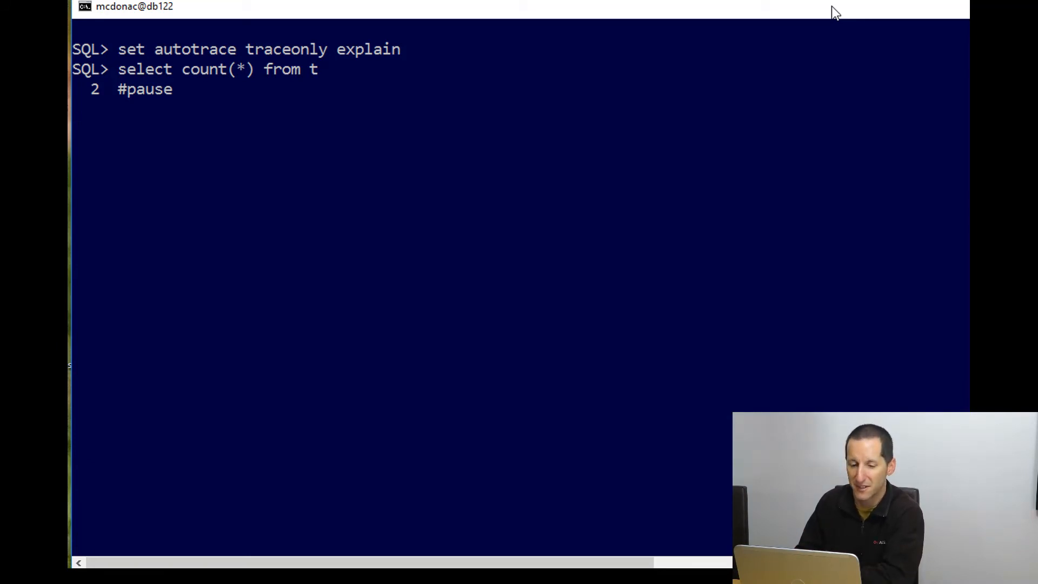
Run select count(*) from t to show its full-scan execution plan at cost 68
key("Return")
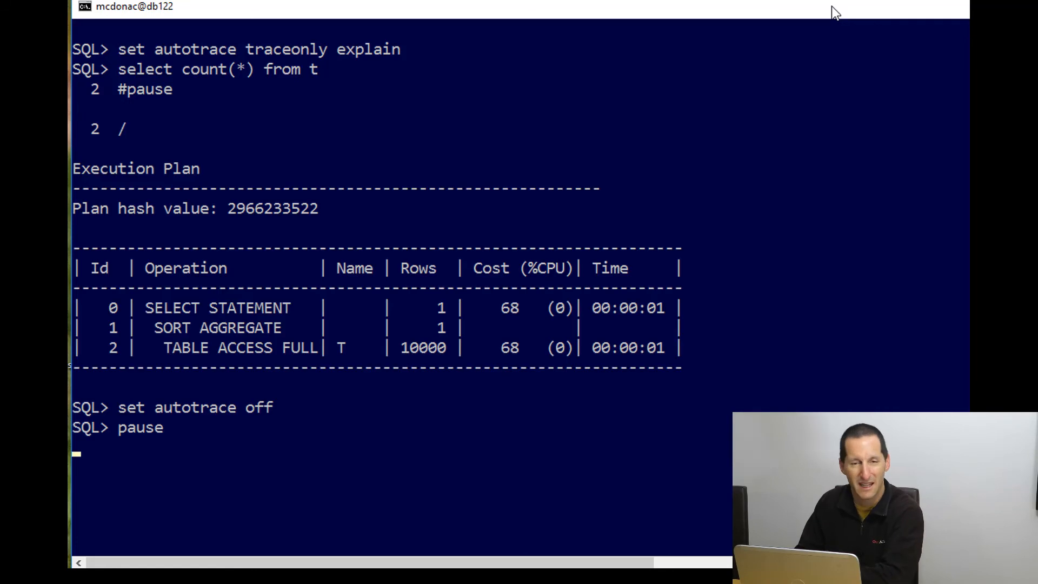